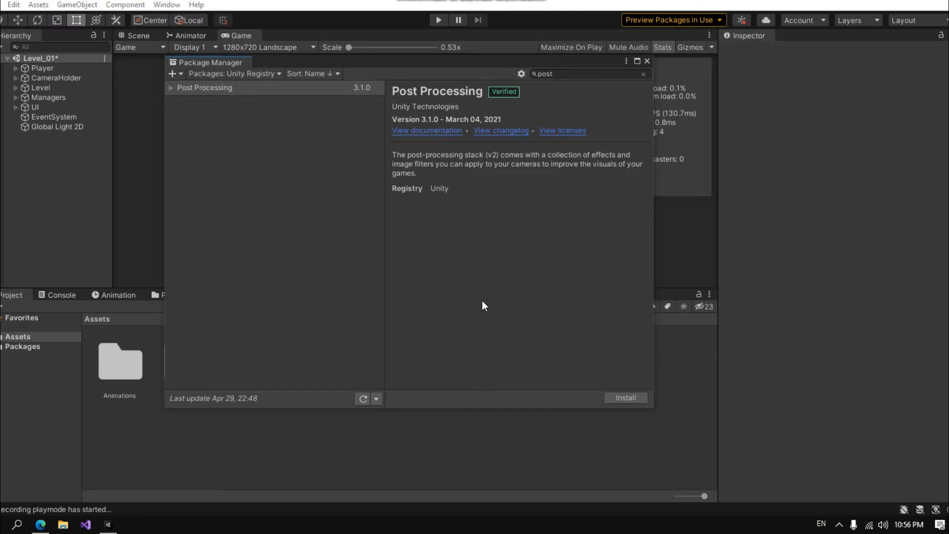
pyautogui.moveTo(448, 69)
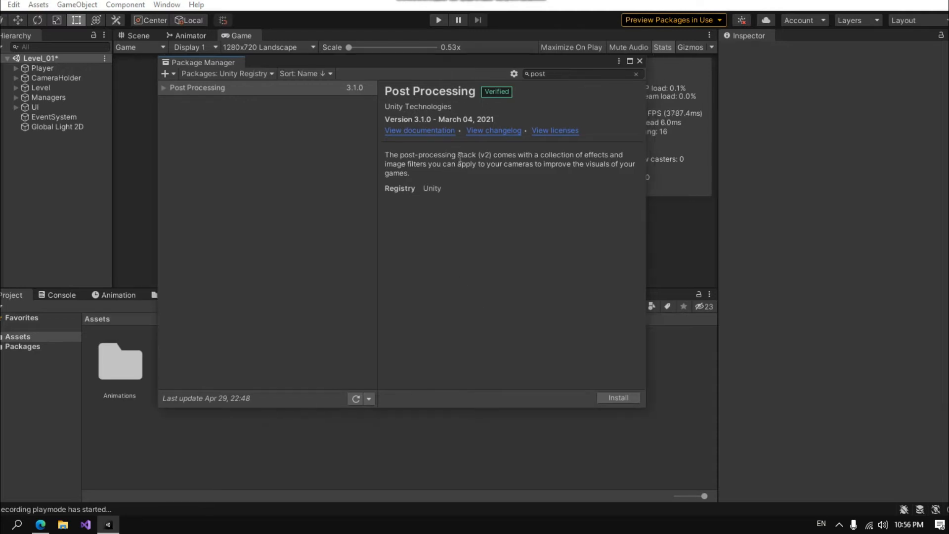
pyautogui.moveTo(476, 219)
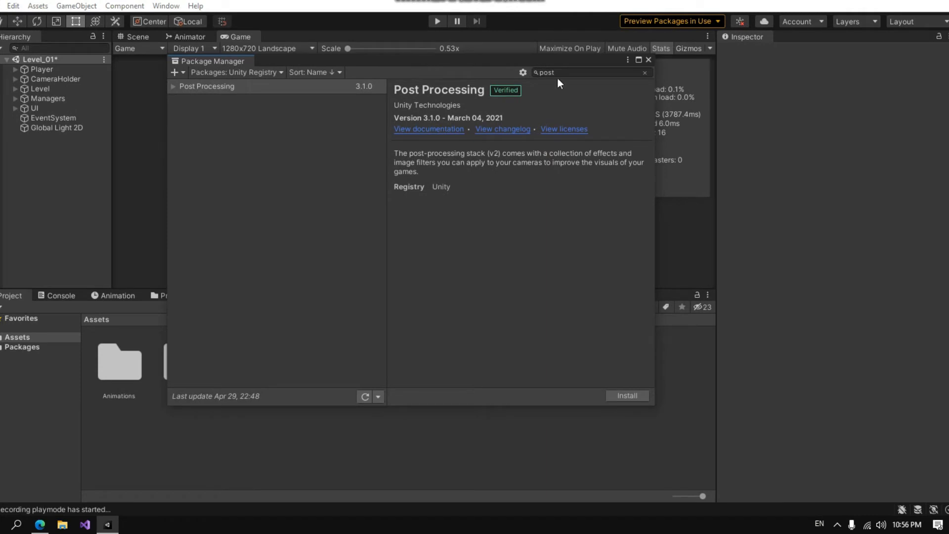
# Step: Dismiss the Package Manager and create a Global Volume in the Level_01 hierarchy
pyautogui.click(648, 60)
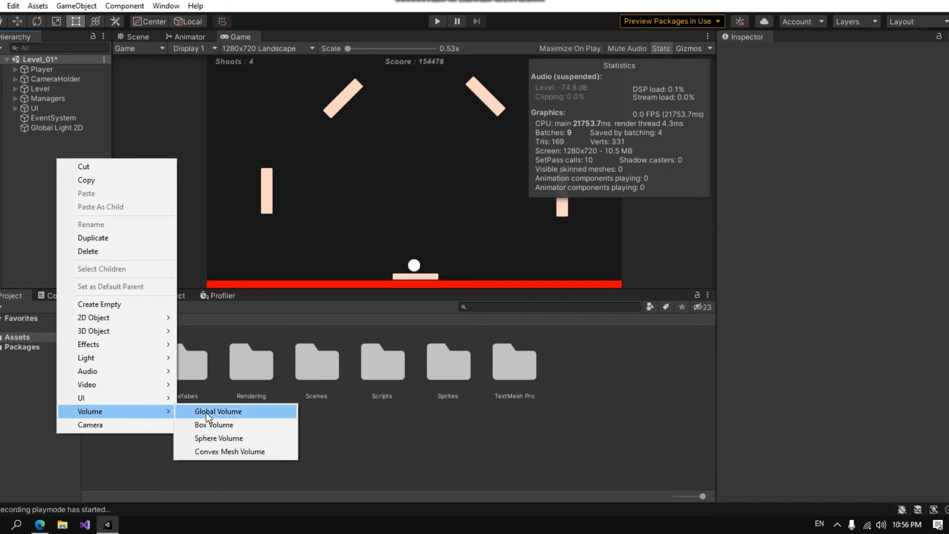
pyautogui.click(217, 412)
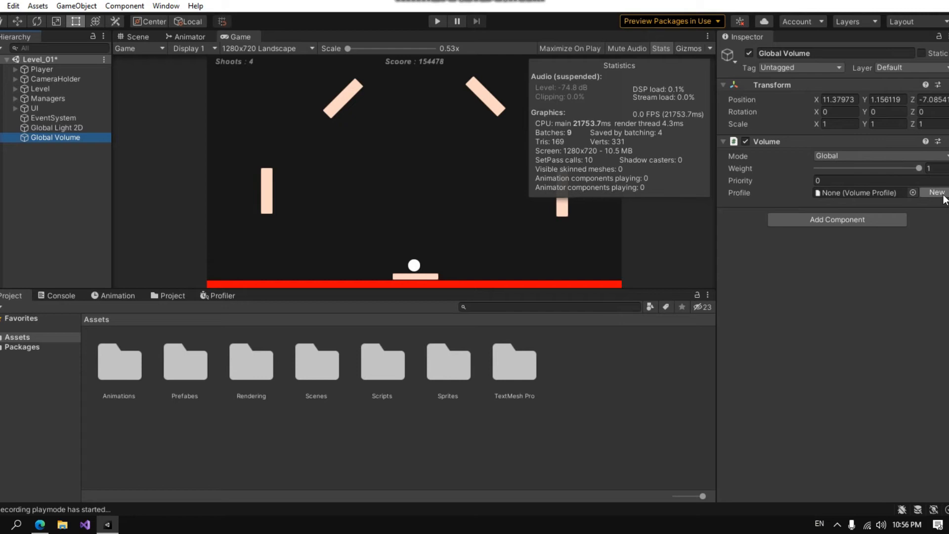
# Step: Create a new volume profile and add a Post-processing Bloom override to it
pyautogui.click(936, 192)
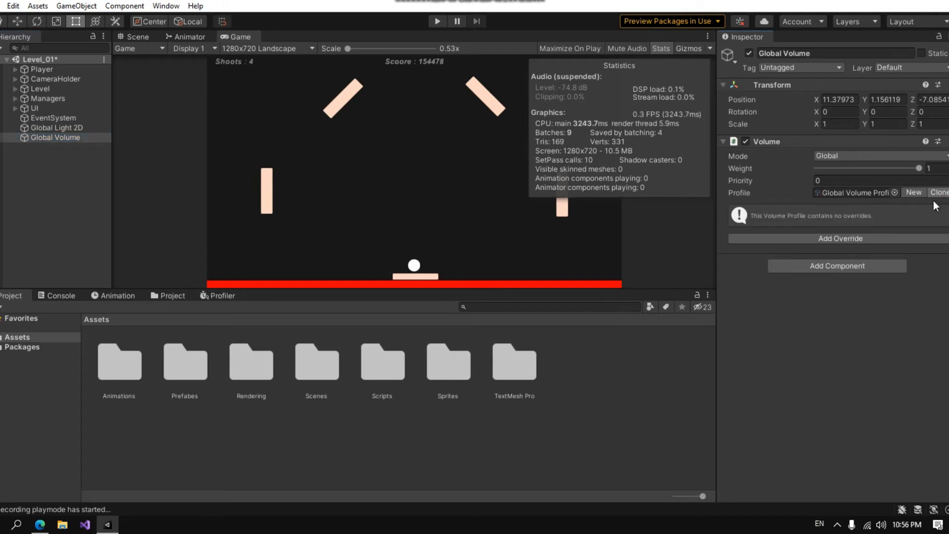
pyautogui.click(840, 238)
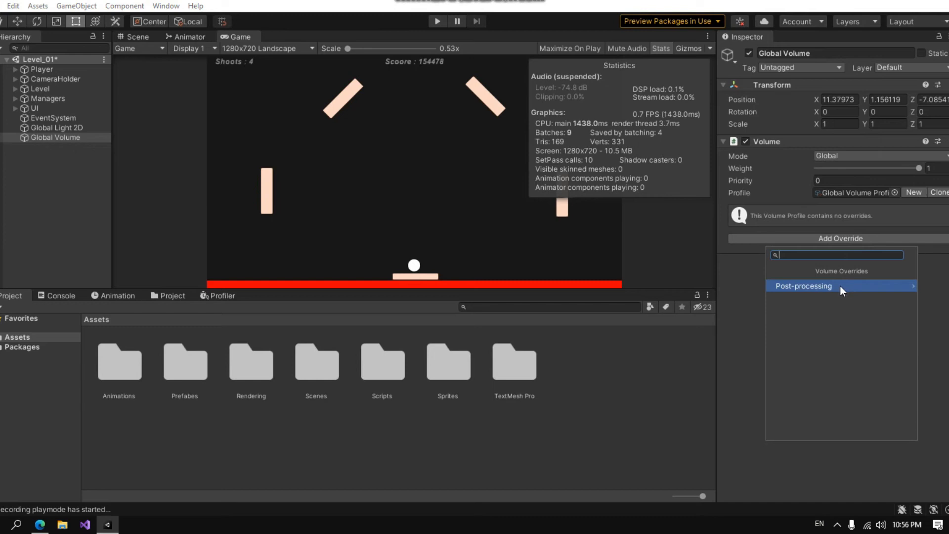
pyautogui.click(803, 285)
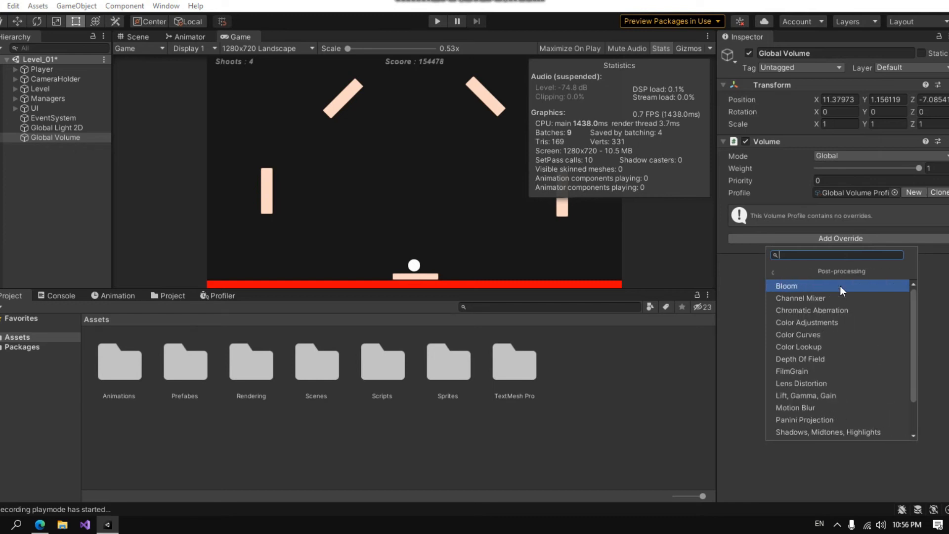
pyautogui.moveTo(820, 327)
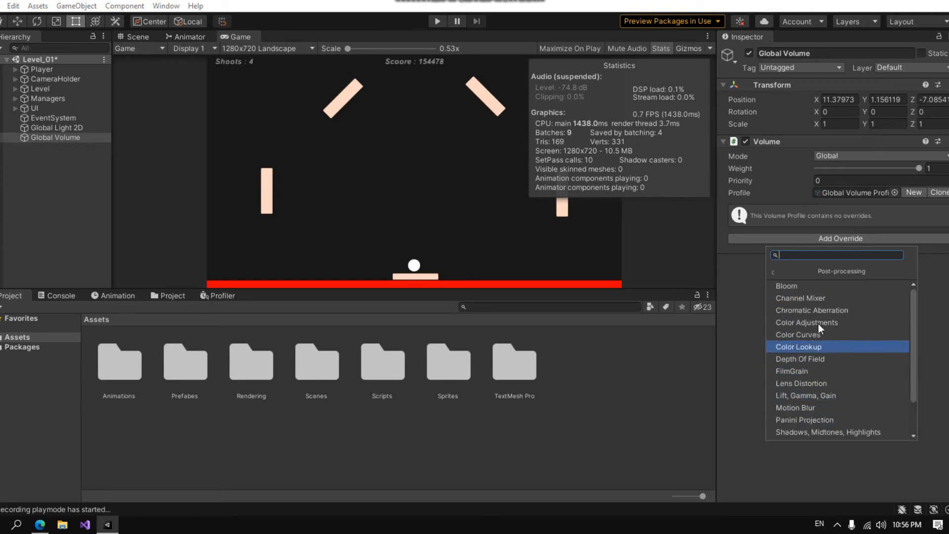
pyautogui.click(786, 285)
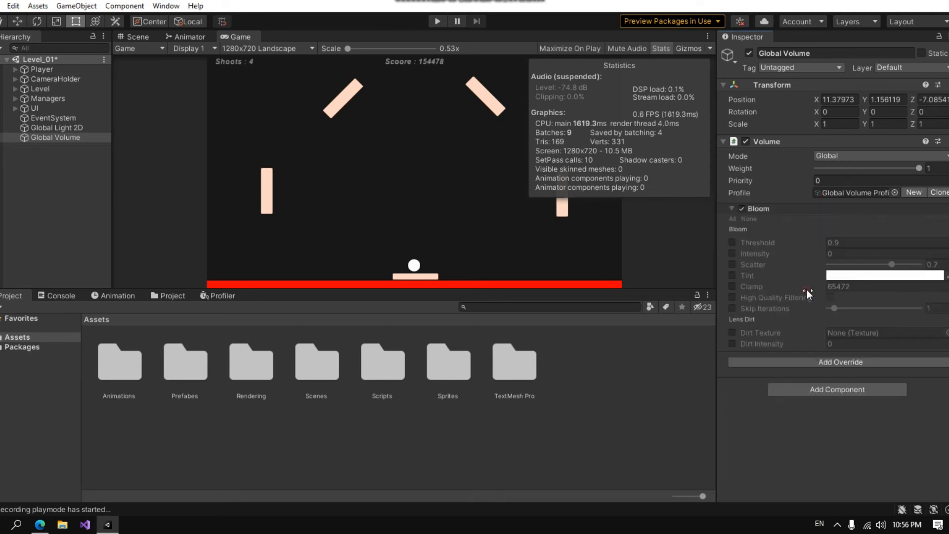
# Step: Enable Bloom's Threshold and Intensity overrides and raise the intensity so the shapes glow
pyautogui.click(732, 254)
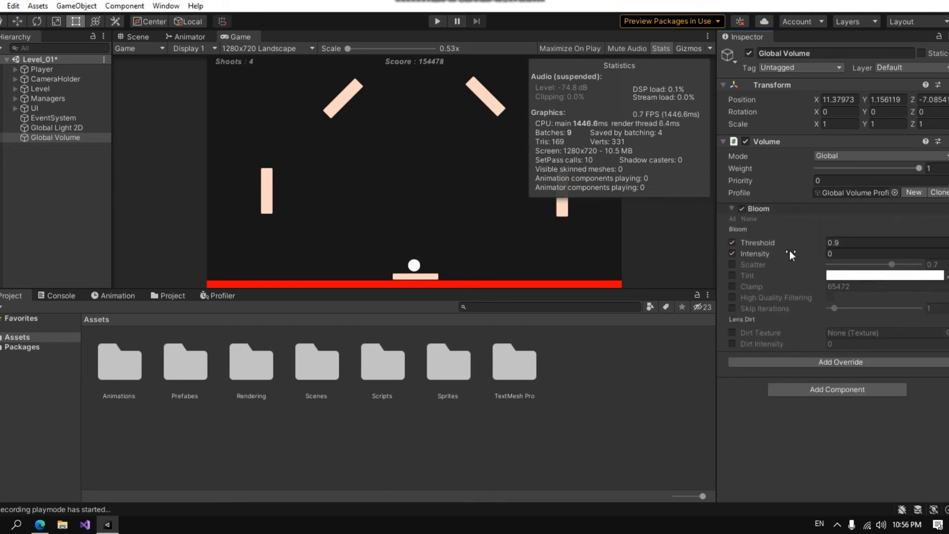
pyautogui.write('1.27')
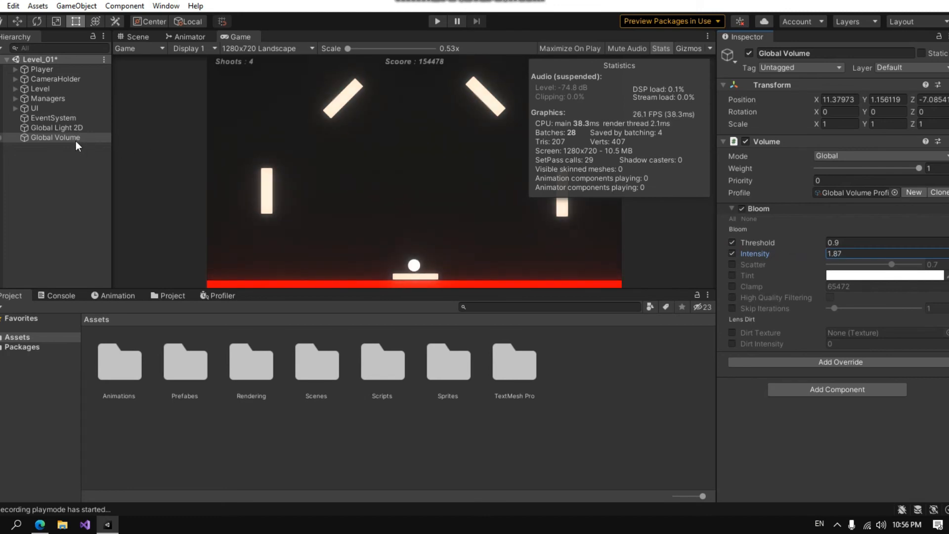
pyautogui.click(53, 138)
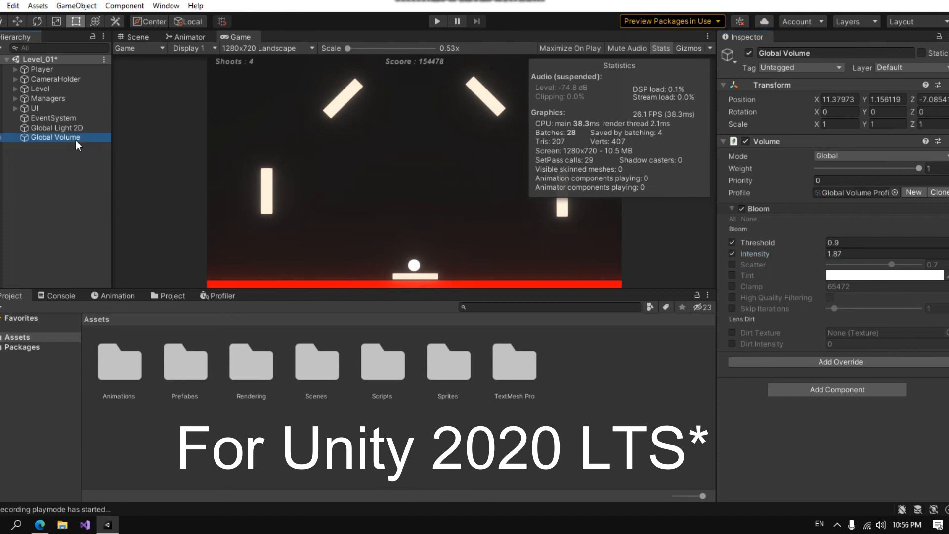
pyautogui.moveTo(51, 193)
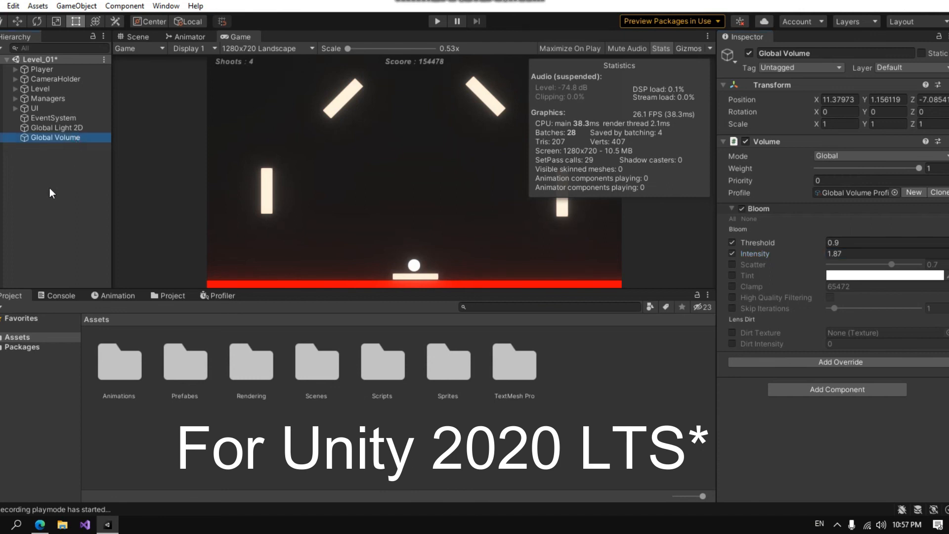